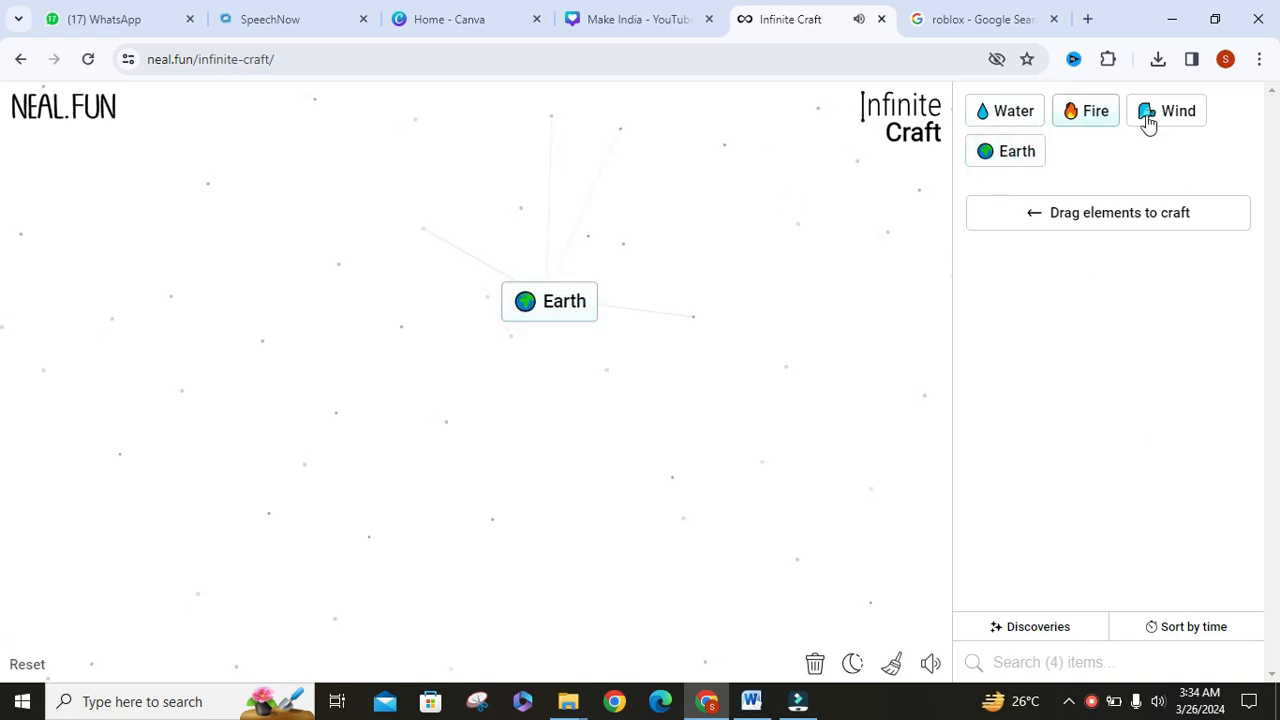
Craft Dust from Earth, then craft Ash from Dust.
left_click_drag(1178, 110, 550, 300)
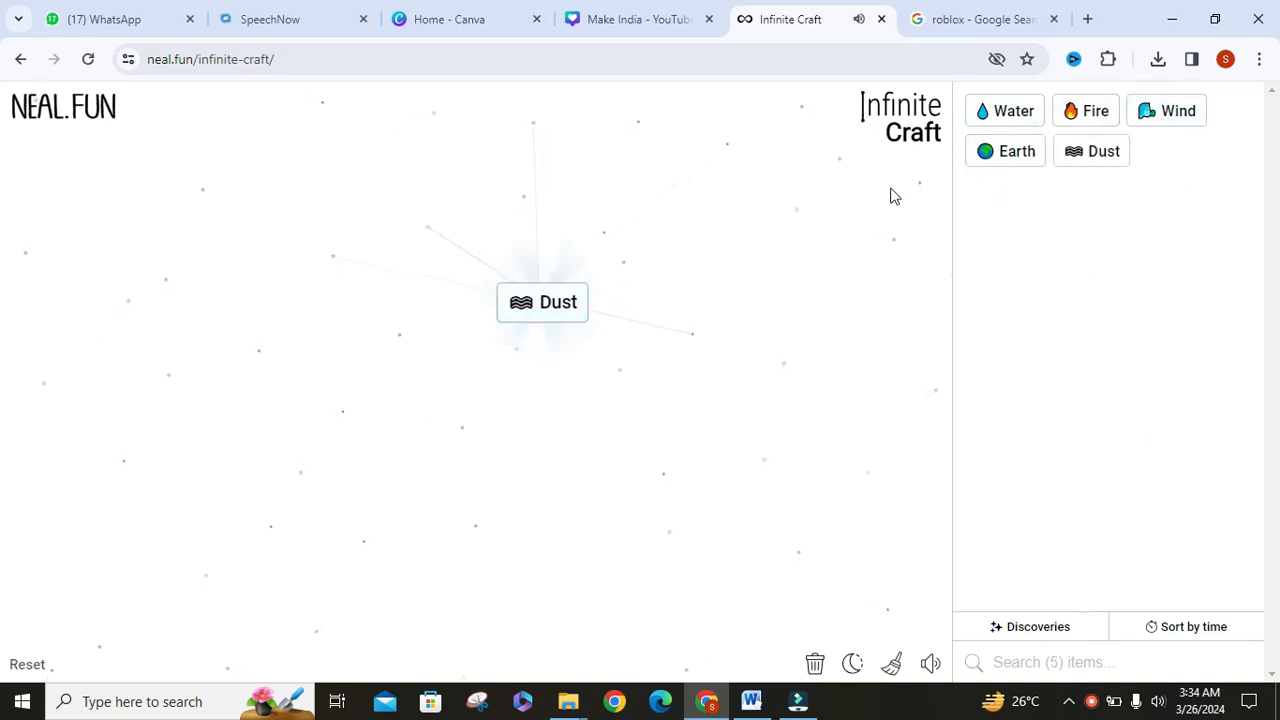
left_click_drag(1094, 110, 566, 324)
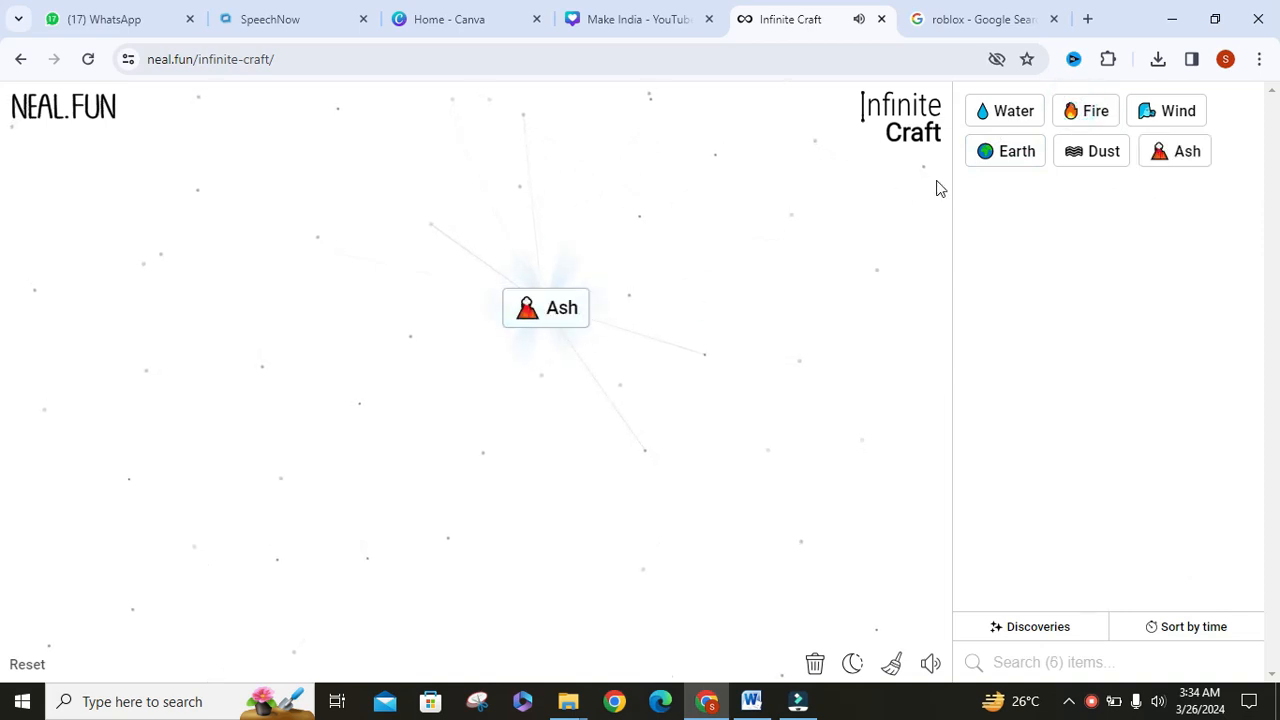
Craft Plant by combining elements on the canvas.
left_click_drag(1004, 152, 880, 144)
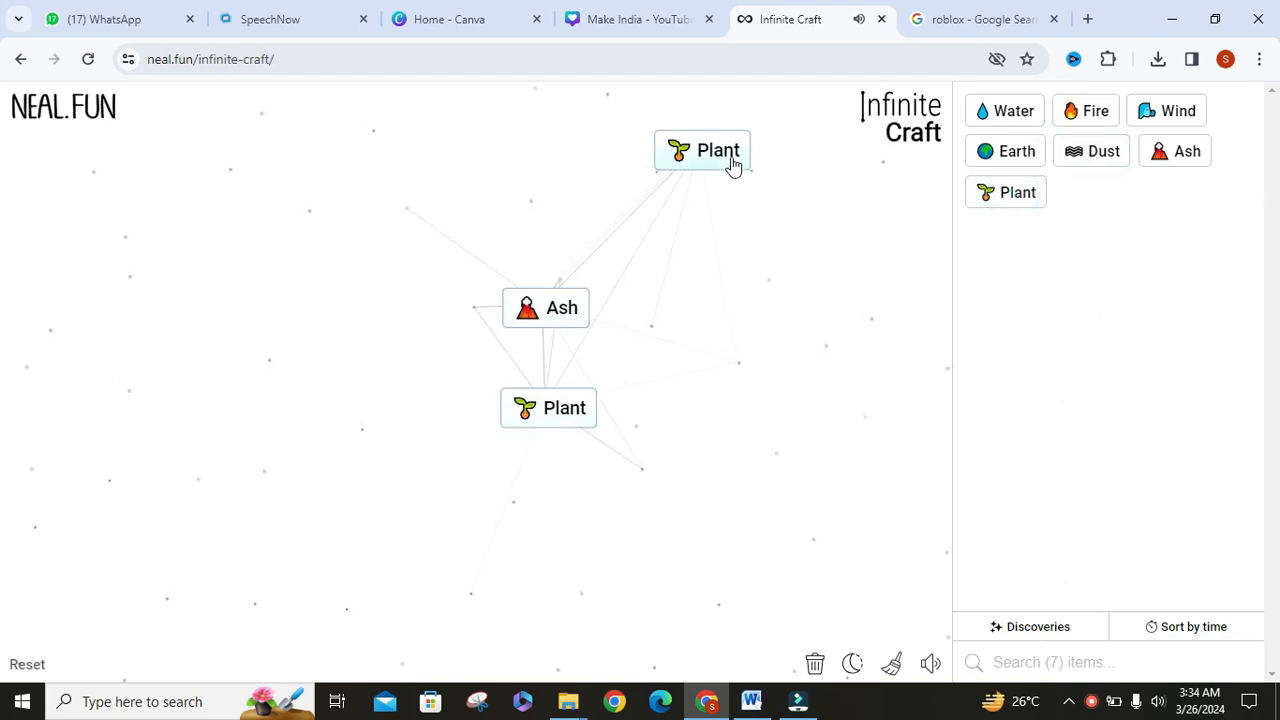
Craft Tobacco from two Plants, then Cigarette from Plant and Tobacco.
left_click_drag(700, 150, 544, 308)
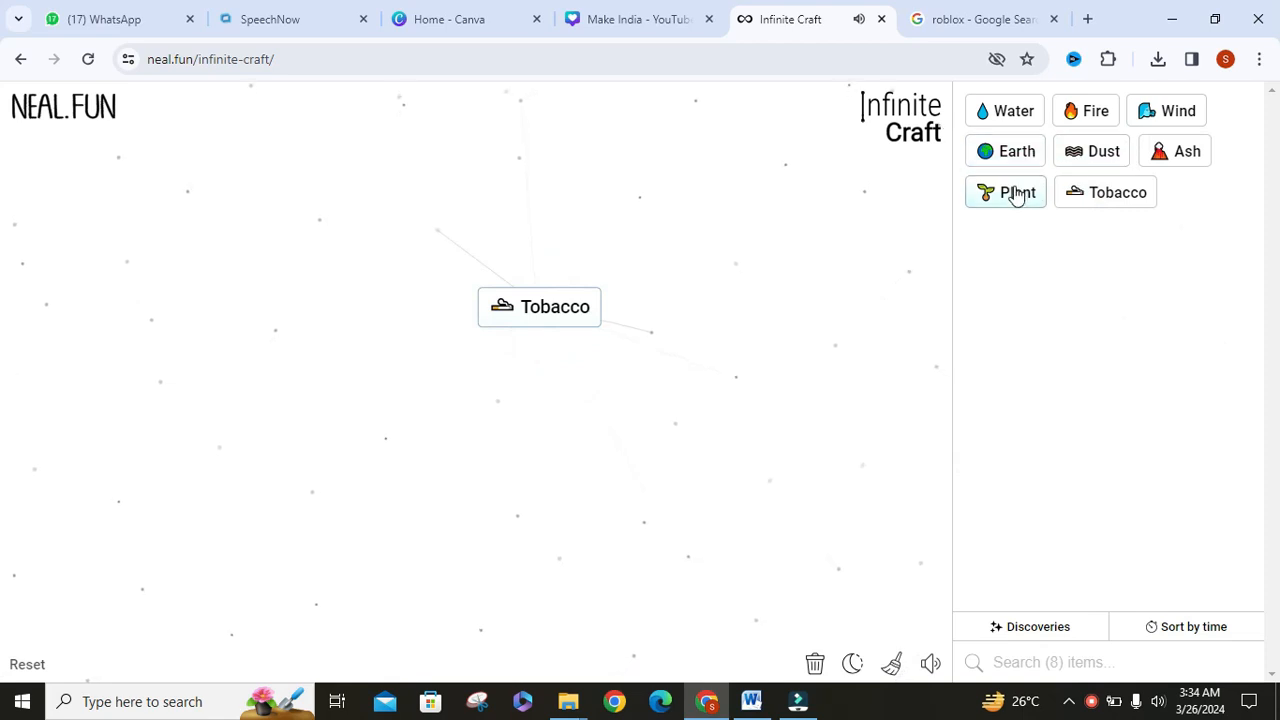
left_click(1016, 192)
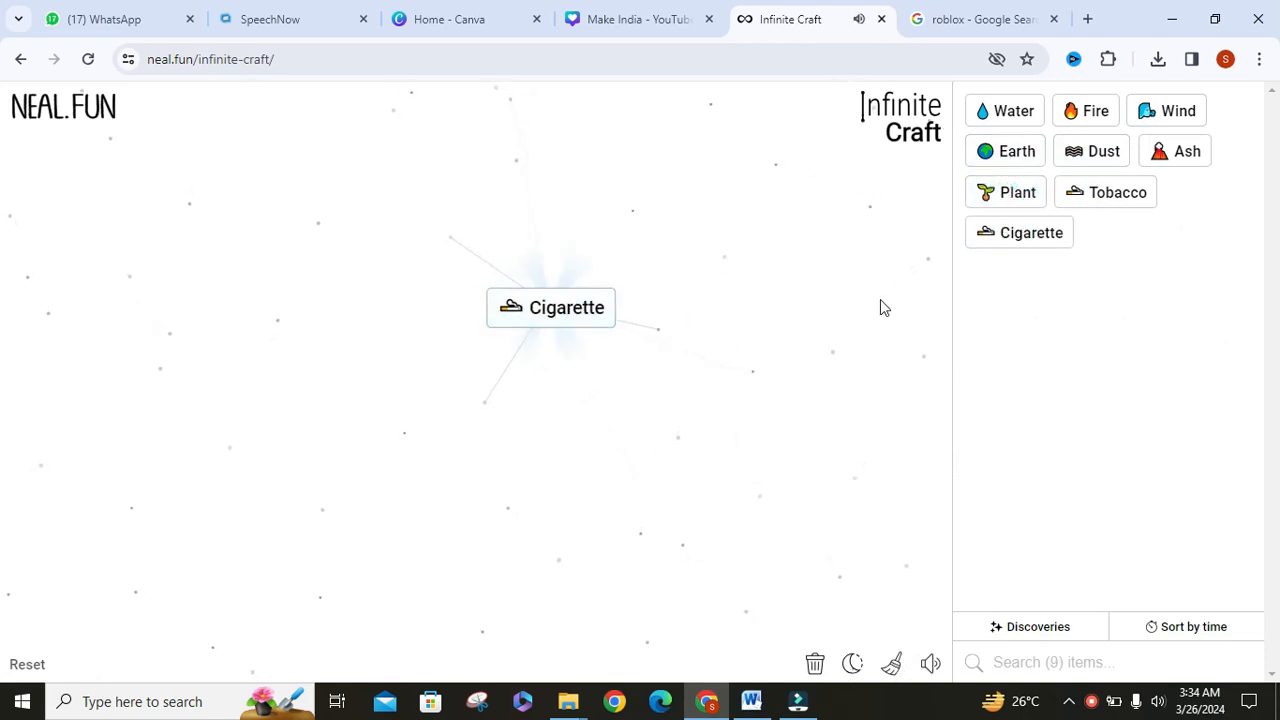